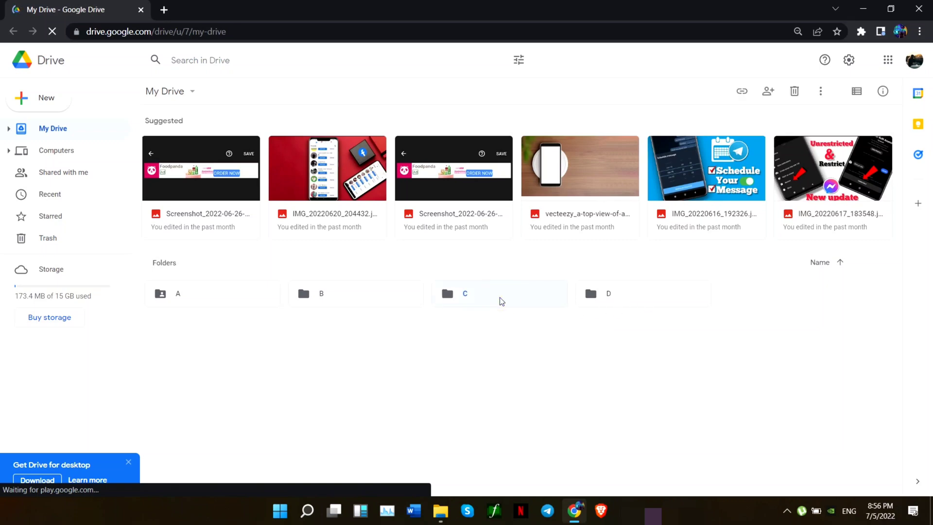
# Look inside folders C and D from My Drive
pyautogui.doubleClick(465, 293)
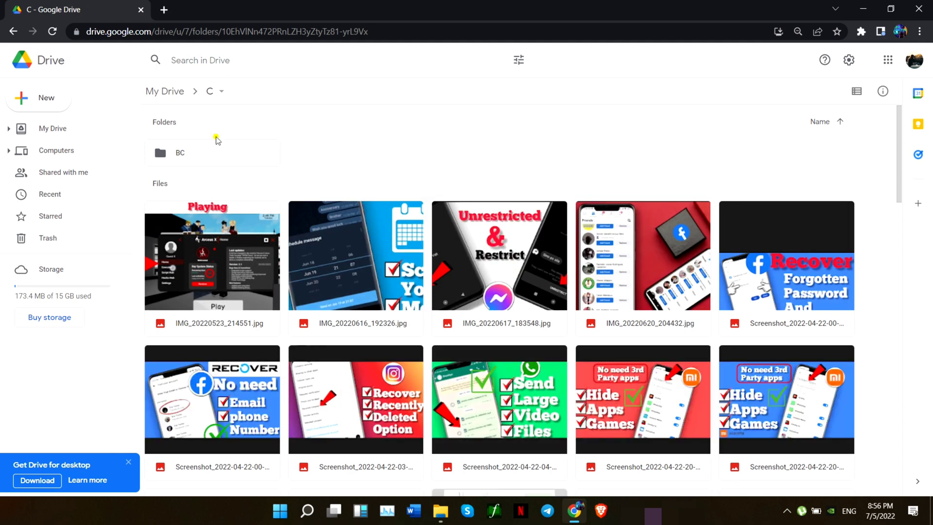
pyautogui.click(165, 92)
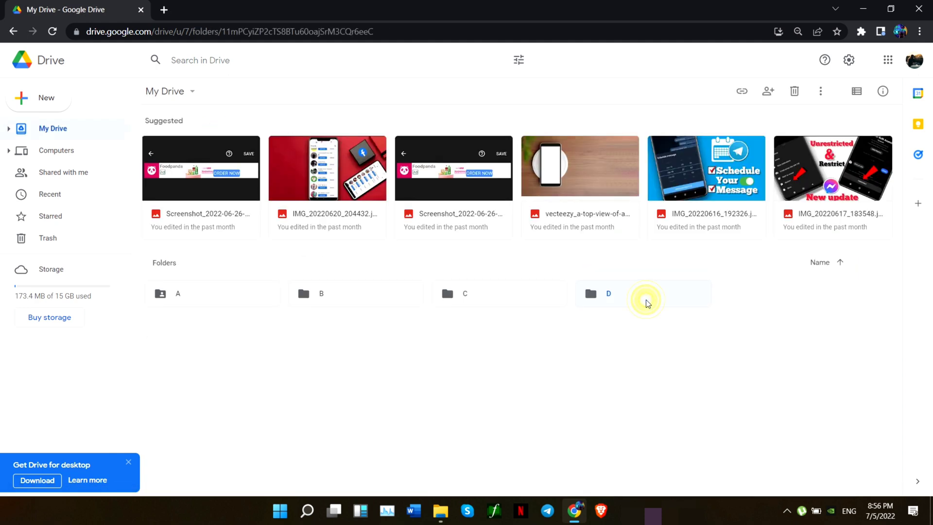
pyautogui.doubleClick(608, 293)
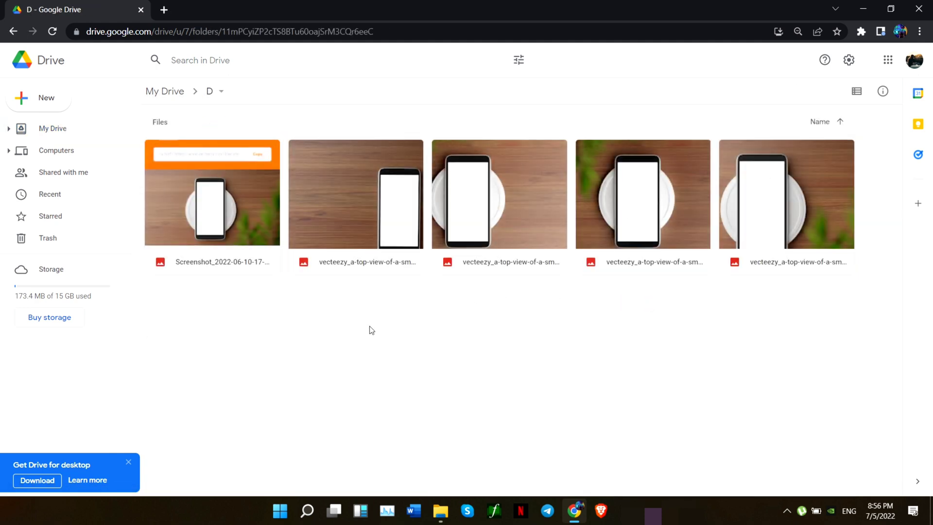
pyautogui.moveTo(792, 346)
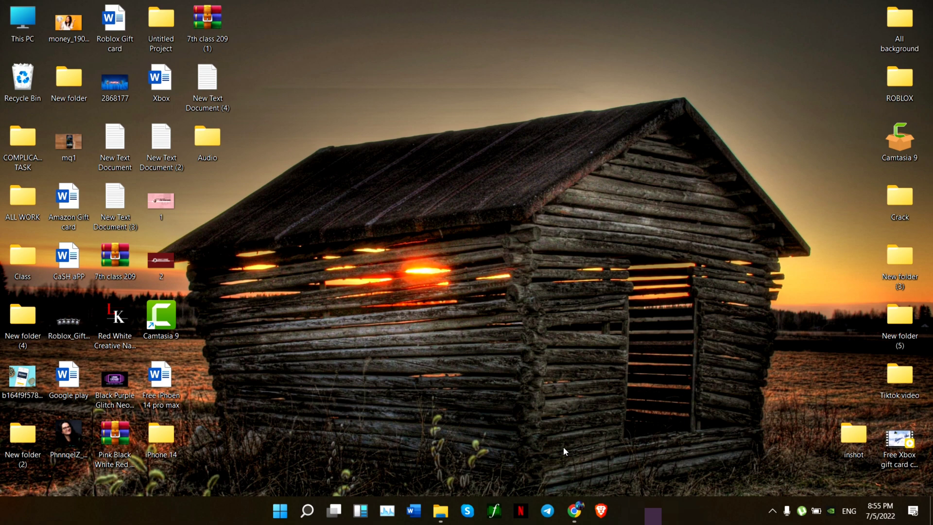
pyautogui.moveTo(574, 511)
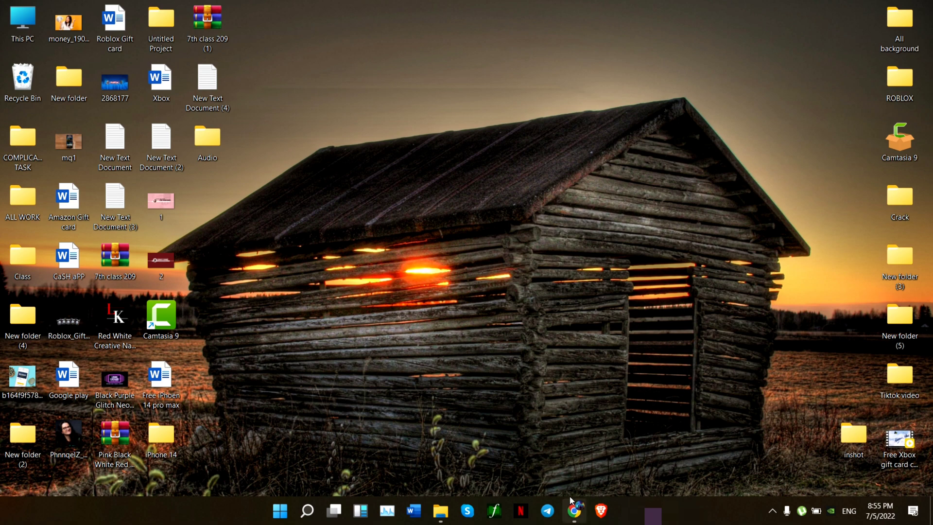
# Reach My Drive in Chrome via the 'google drive' search result, listing folders A, B, C and D
pyautogui.click(573, 510)
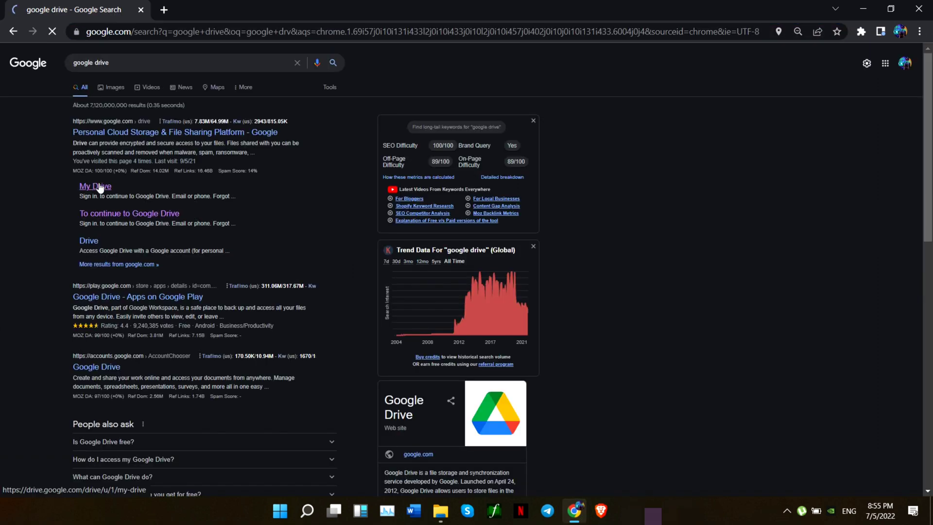
pyautogui.click(94, 187)
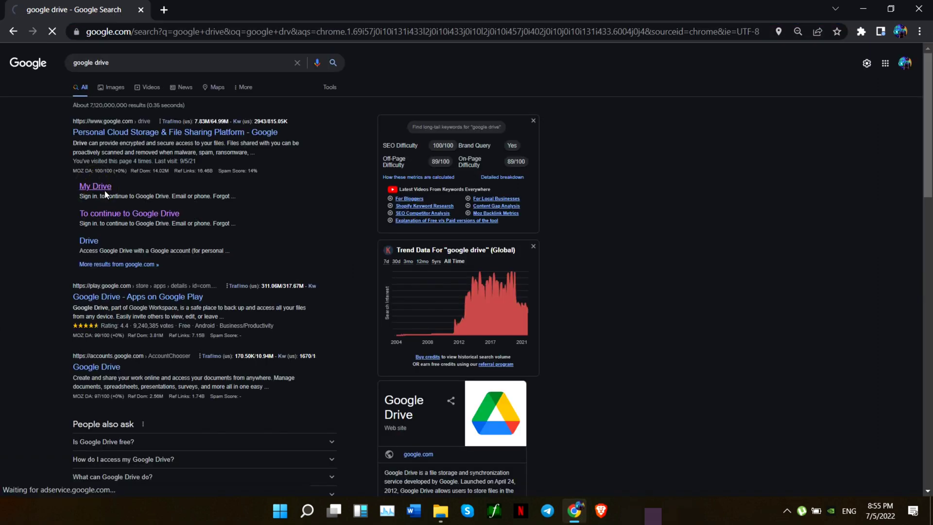
pyautogui.click(96, 186)
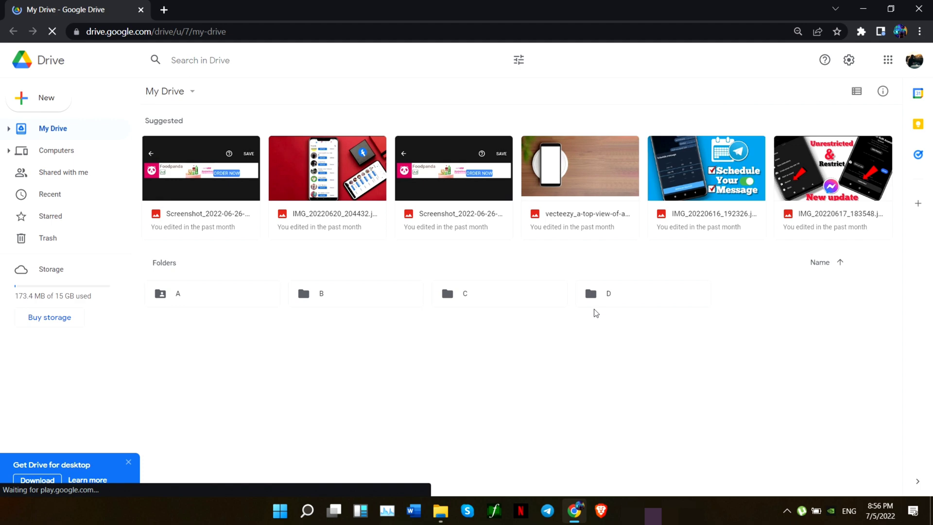
# Enter folder D, now holding the portrait photo PhnnqelZ_400x400.jpg
pyautogui.click(483, 293)
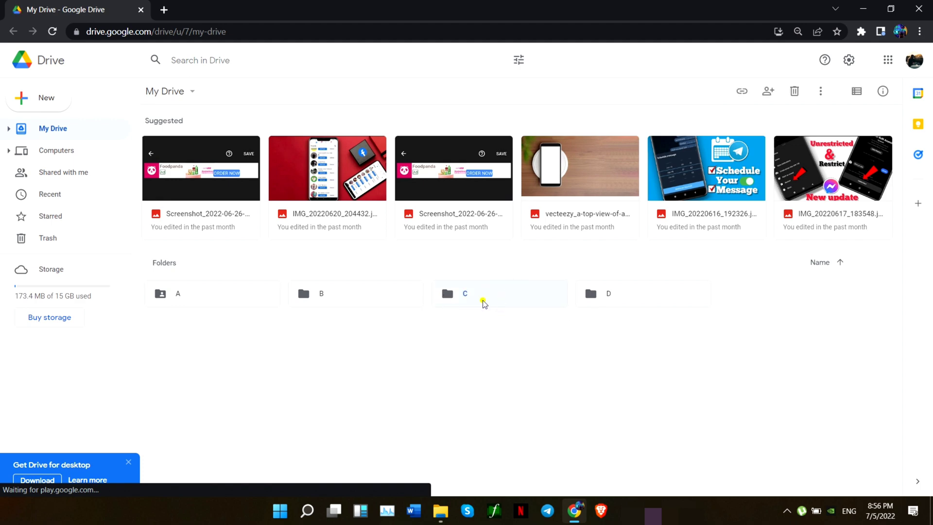
pyautogui.doubleClick(608, 294)
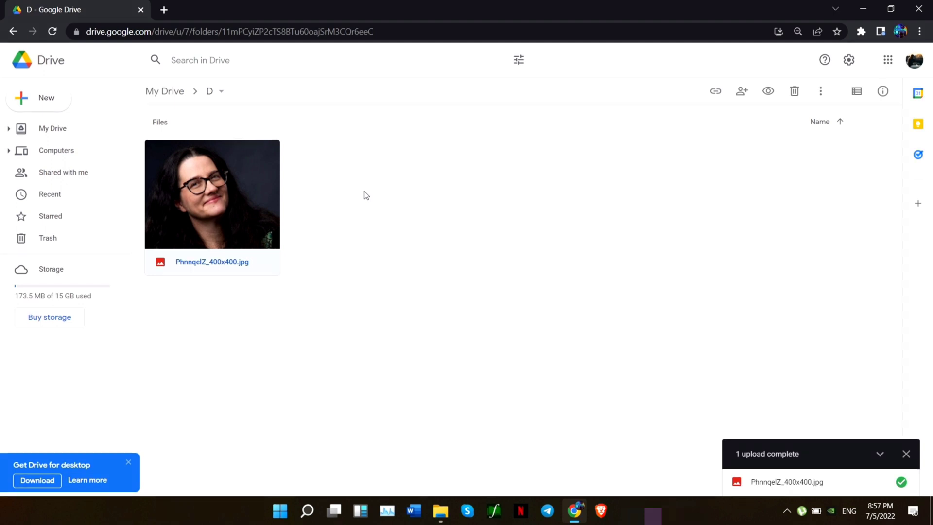
pyautogui.moveTo(211, 242)
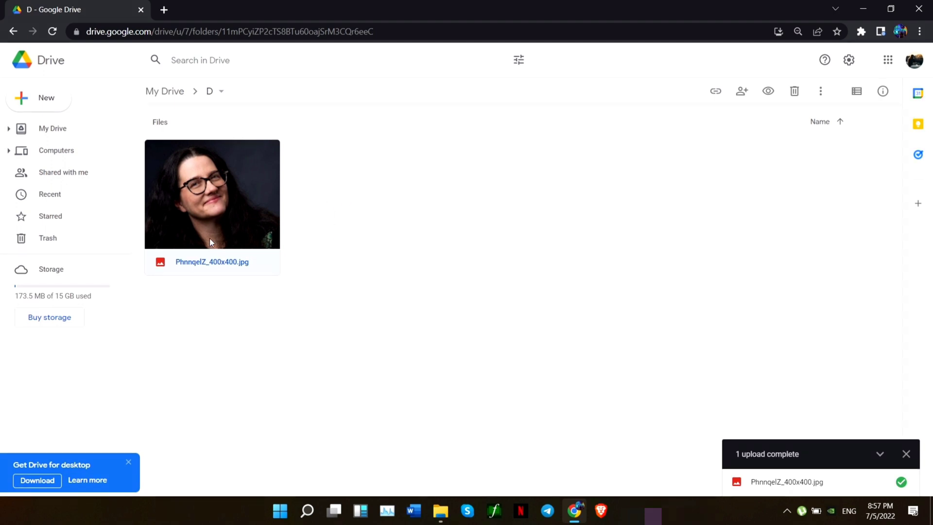
# Start a new version upload for the portrait photo from Manage versions
pyautogui.rightClick(212, 193)
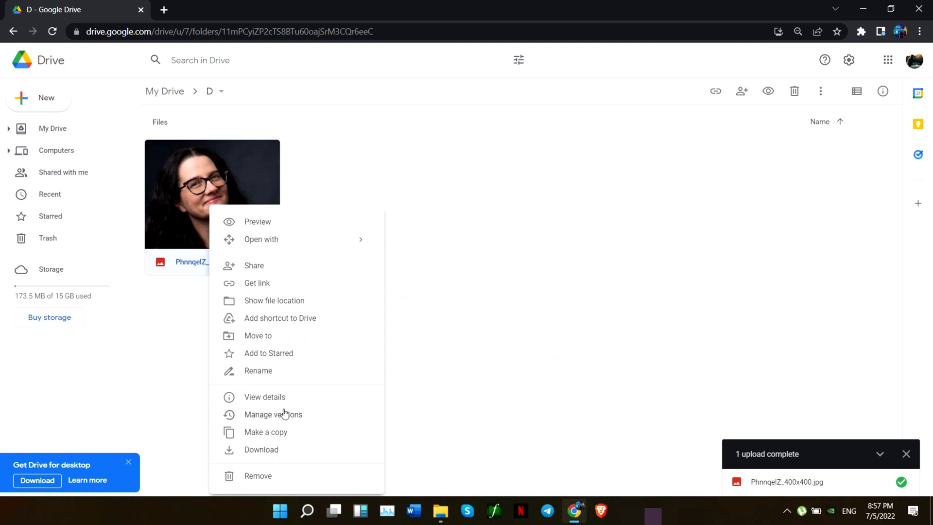
pyautogui.click(274, 414)
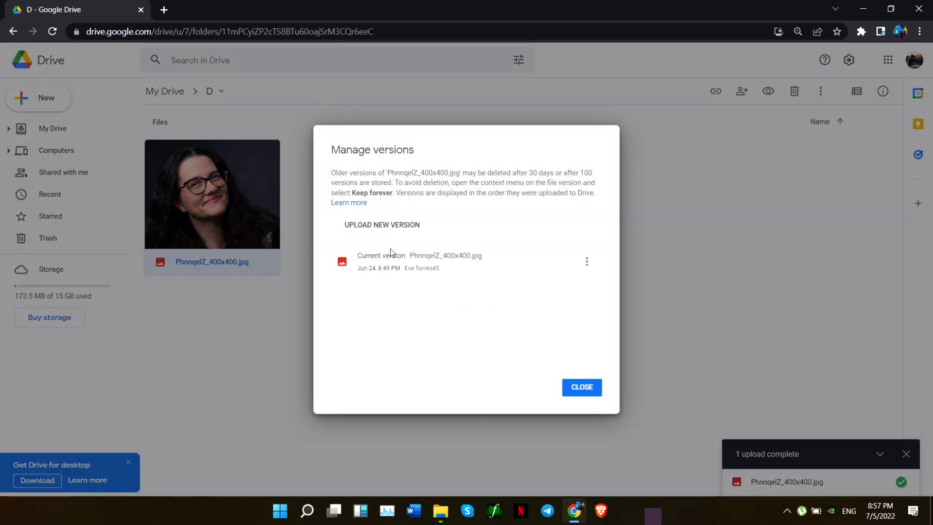
pyautogui.click(382, 224)
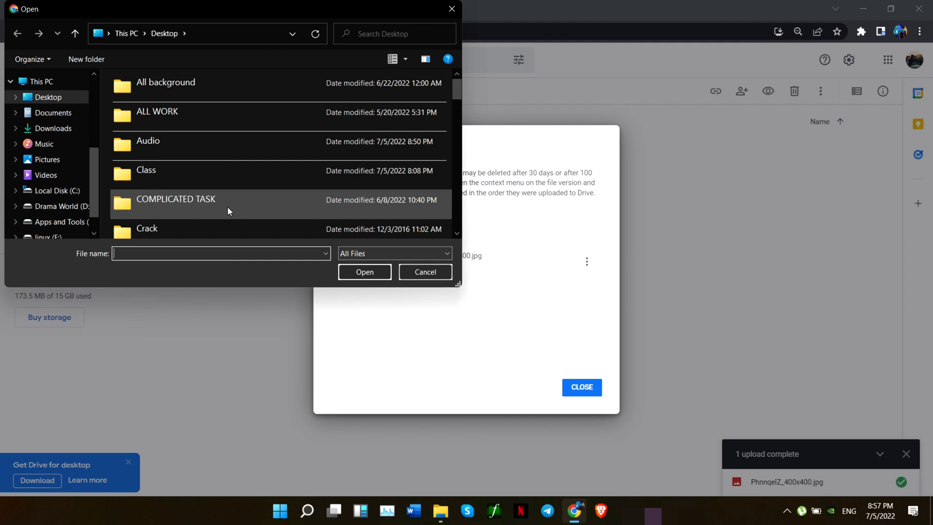
# Upload the decoy money image as the new version, keeping the name PhnnqelZ_400x400.jpg
pyautogui.scroll(-3)
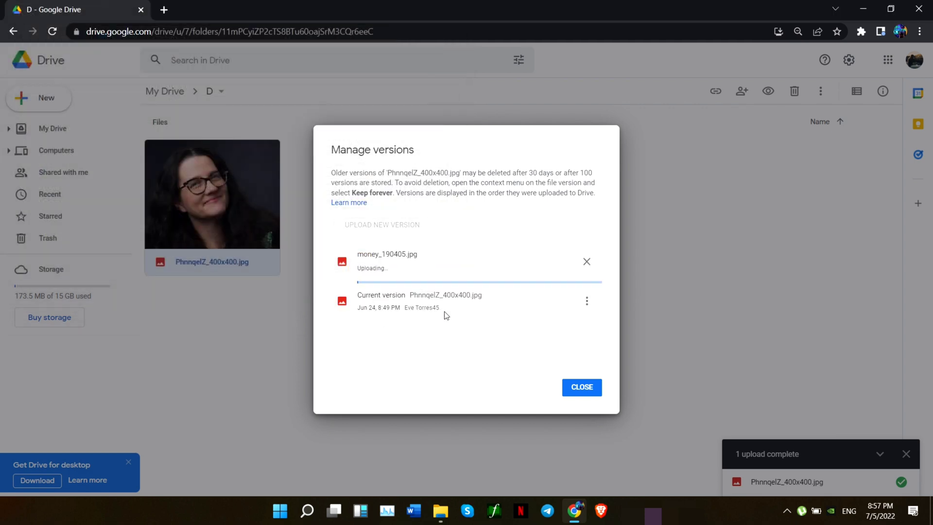
pyautogui.moveTo(455, 317)
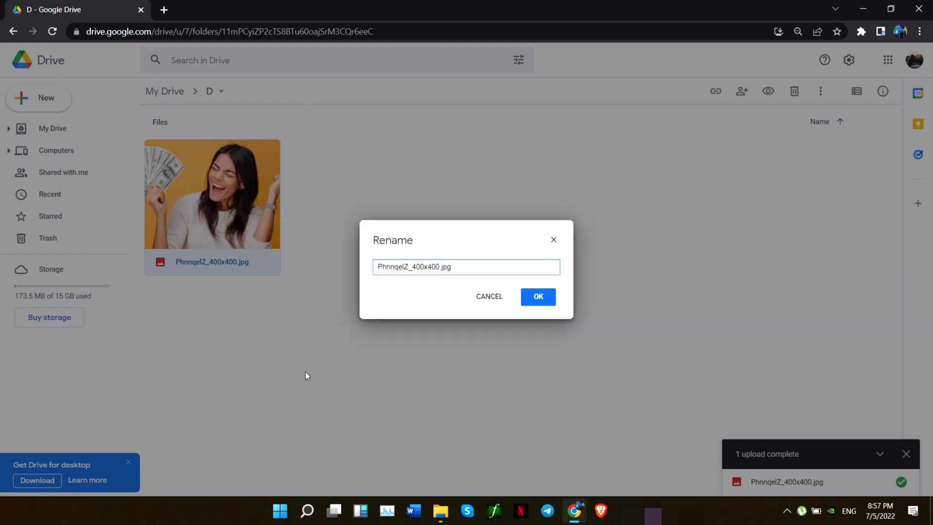
pyautogui.click(537, 297)
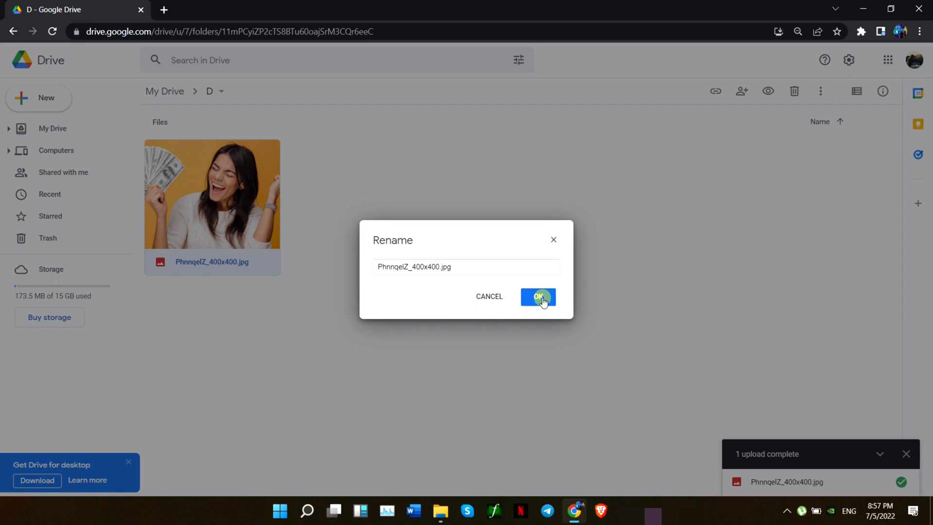
pyautogui.click(537, 297)
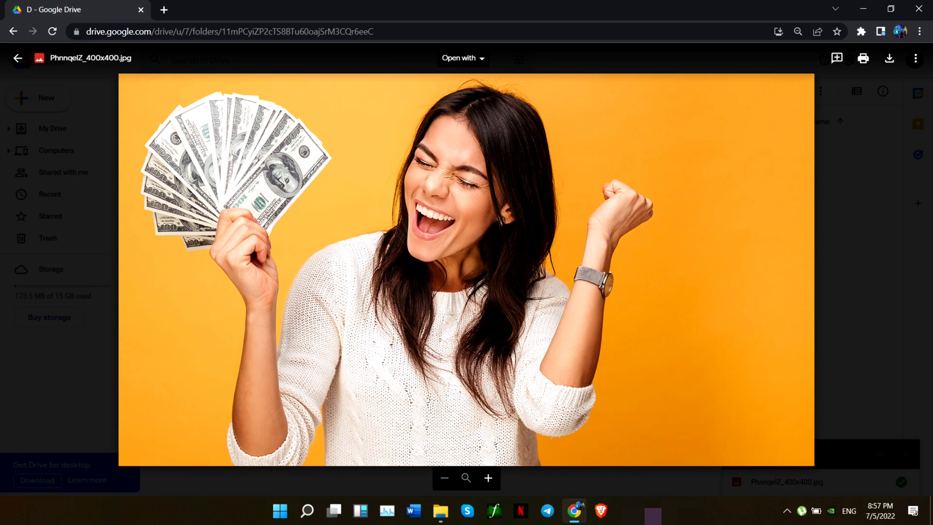
pyautogui.moveTo(75, 190)
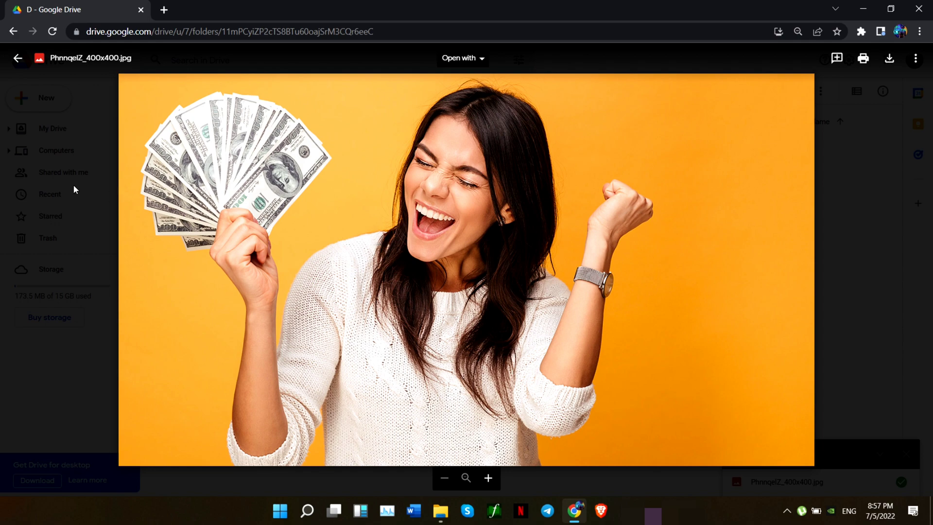
# Preview the disguised file to confirm it shows the money image, then return to folder D
pyautogui.click(17, 57)
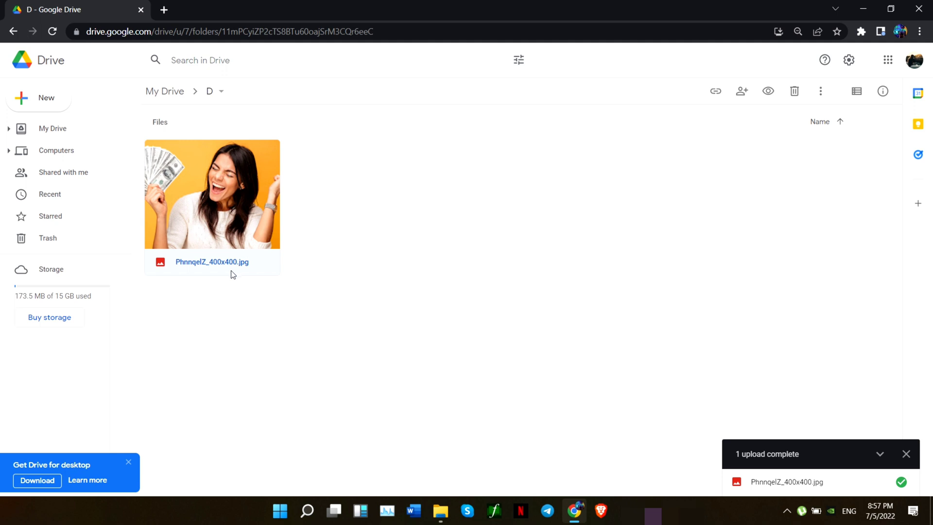
pyautogui.moveTo(232, 243)
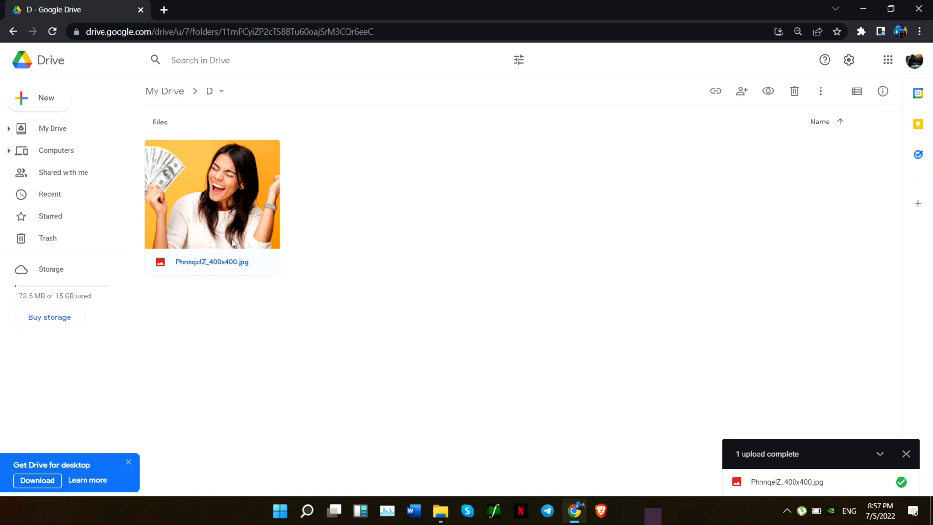
pyautogui.moveTo(290, 276)
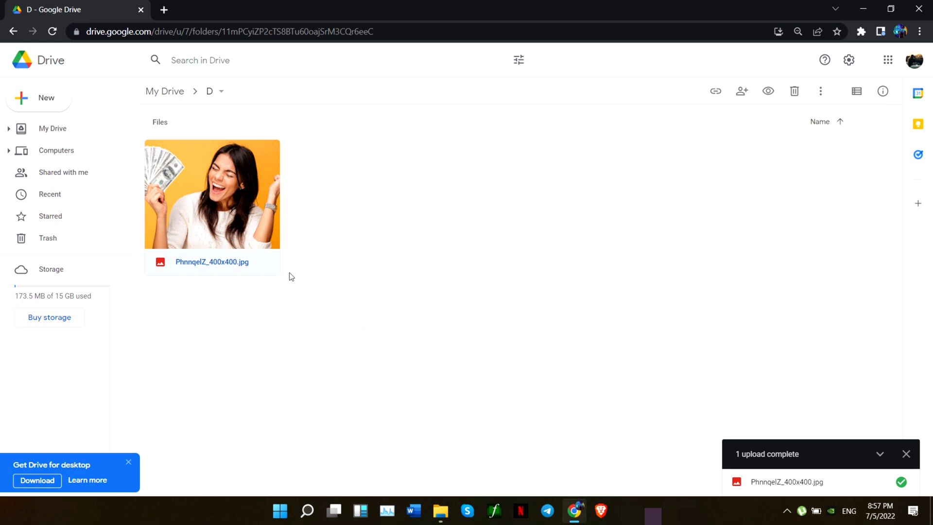
pyautogui.doubleClick(212, 193)
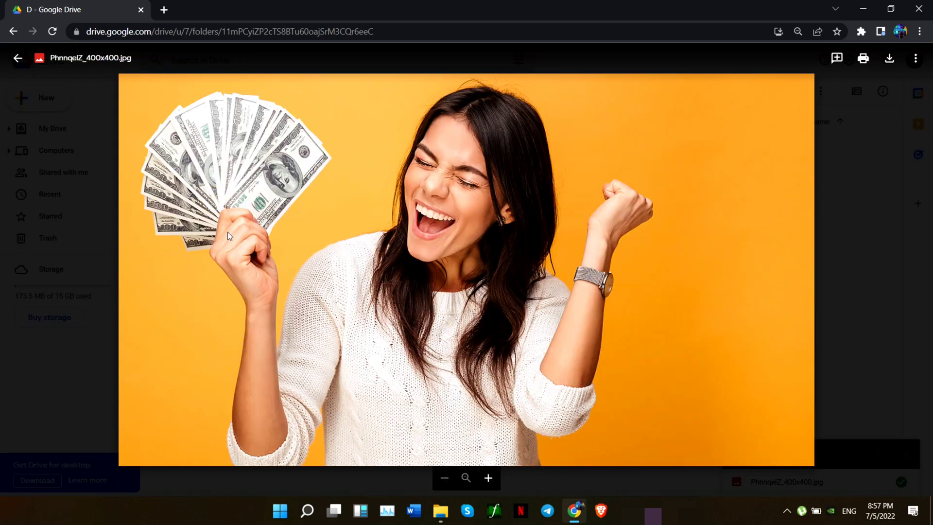
pyautogui.click(18, 58)
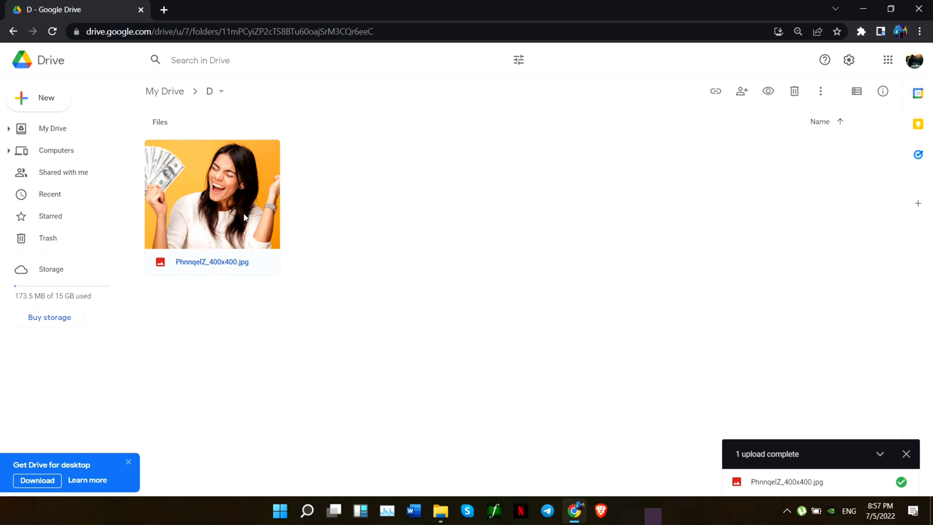
# Delete the decoy version in Manage versions so the file shows the original portrait again
pyautogui.rightClick(211, 193)
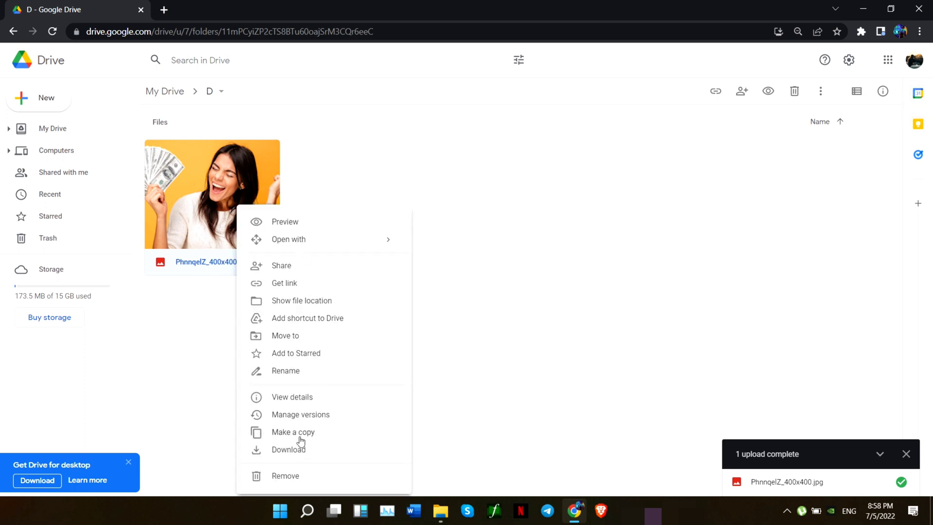
pyautogui.click(300, 415)
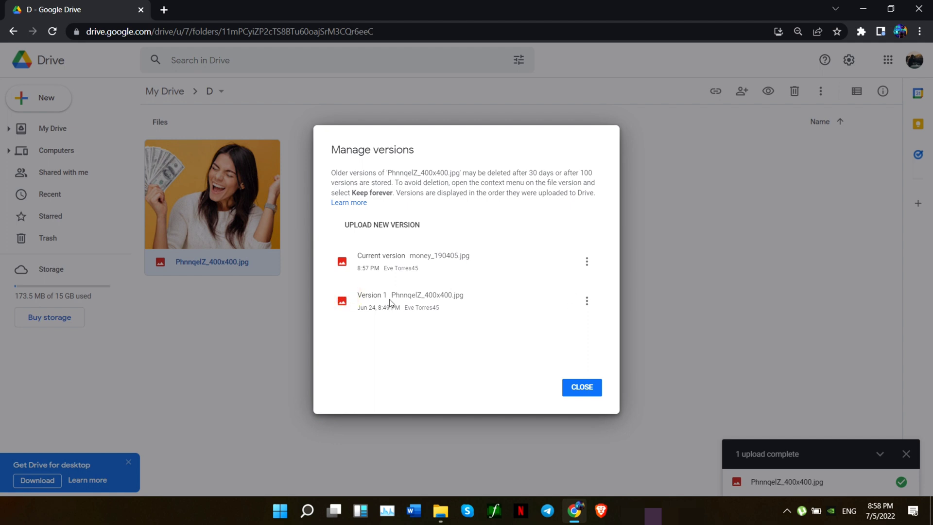
pyautogui.click(586, 301)
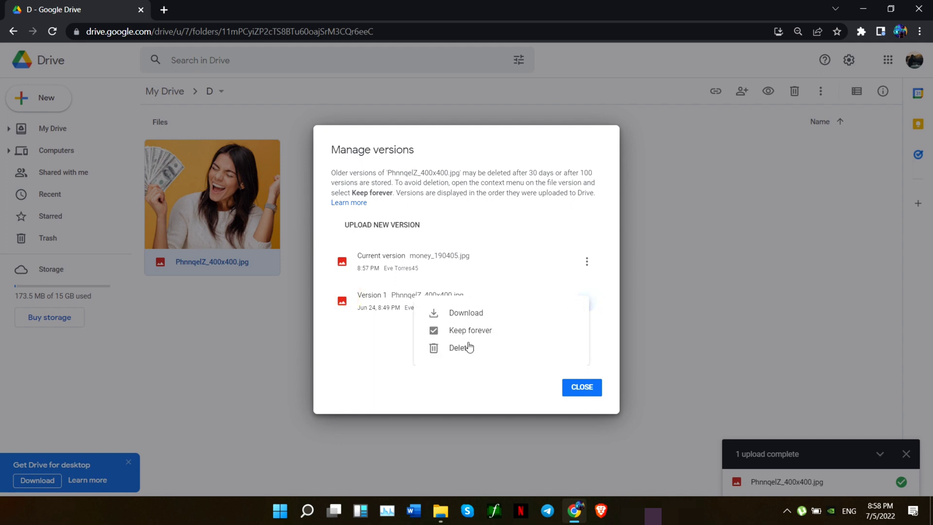
pyautogui.click(586, 261)
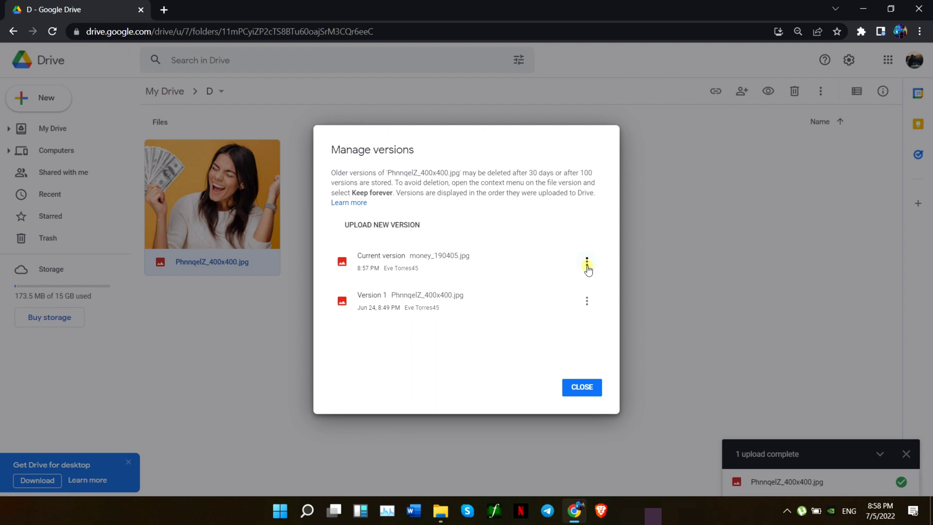
pyautogui.click(582, 387)
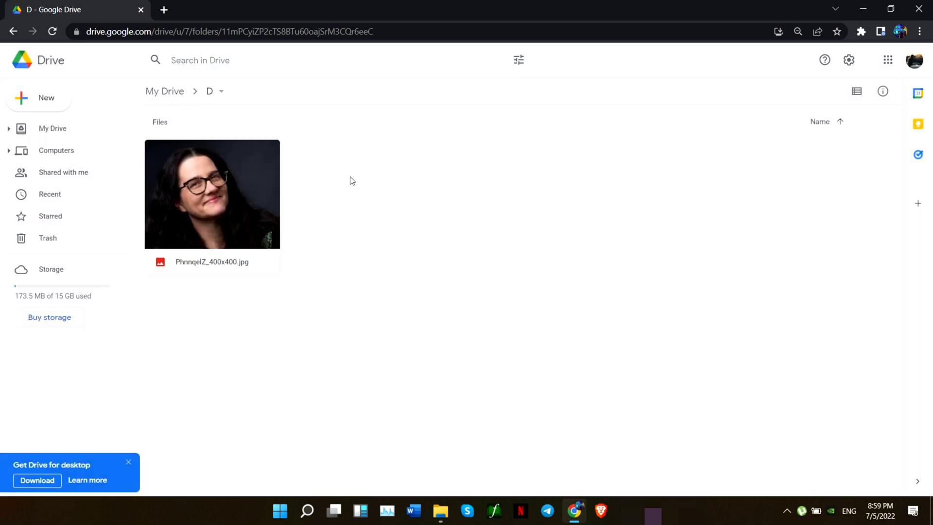